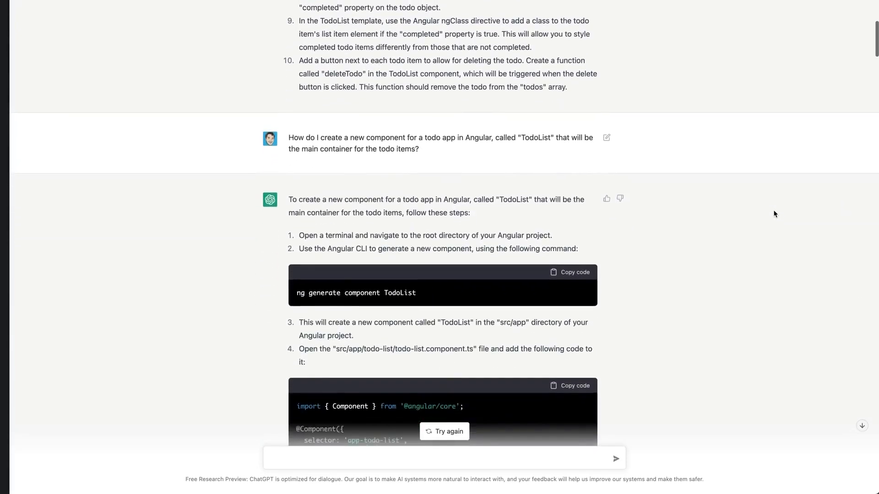
Scroll through the TypeScript explanation and begin the follow-up 'Show me an exa…'.
scroll("down", 3)
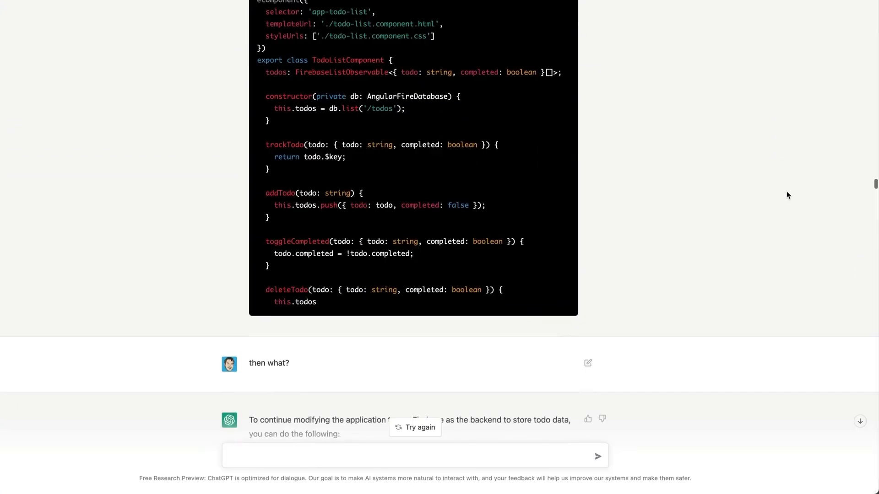
scroll("down", 3)
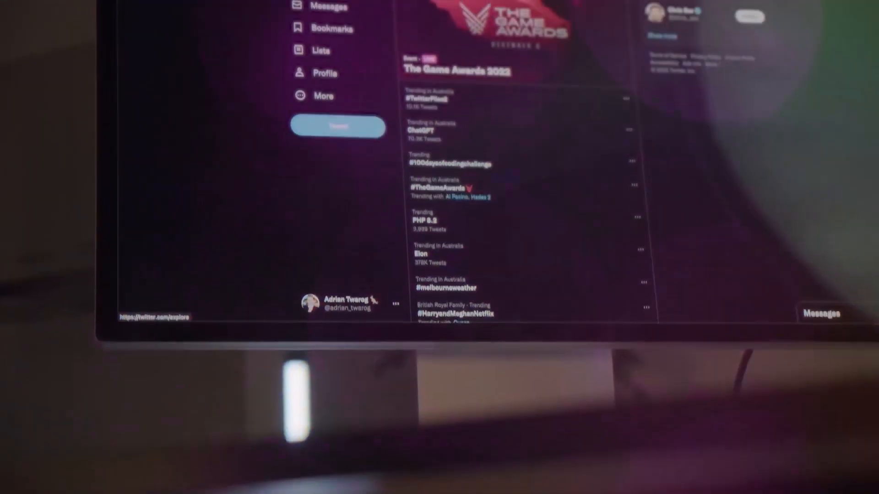
left_click(419, 129)
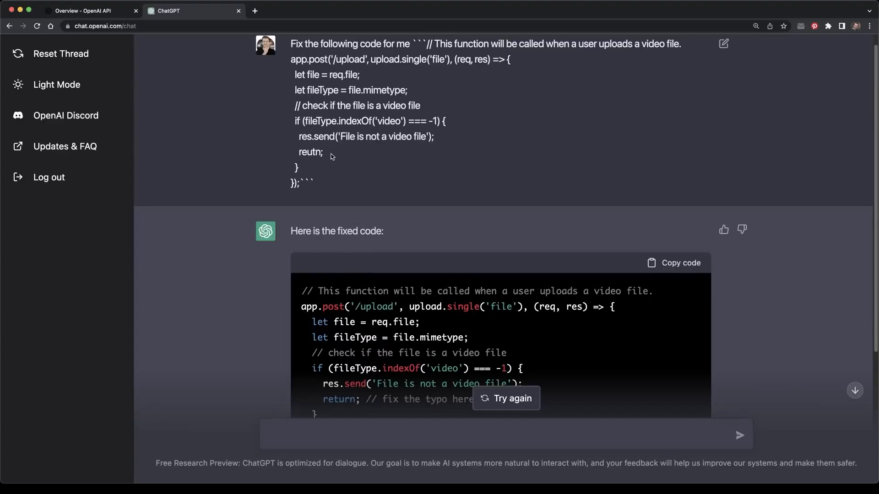
double_click(309, 152)
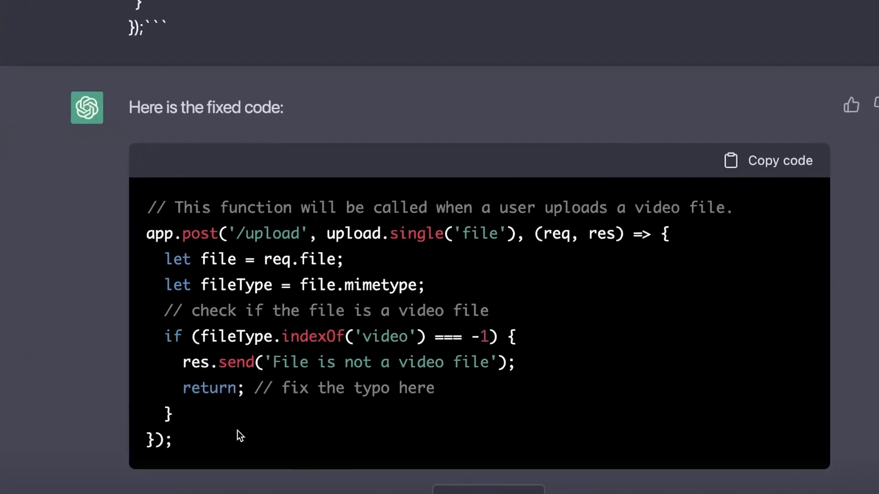
scroll("down", 3)
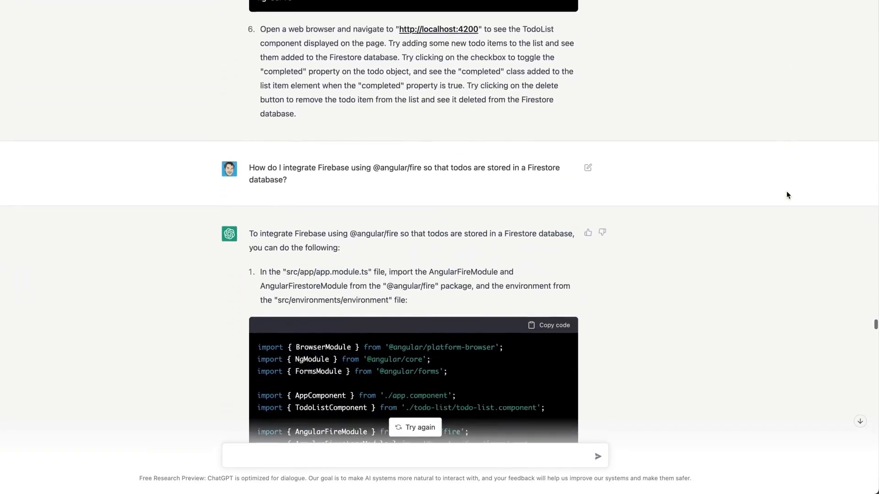
scroll("down", 3)
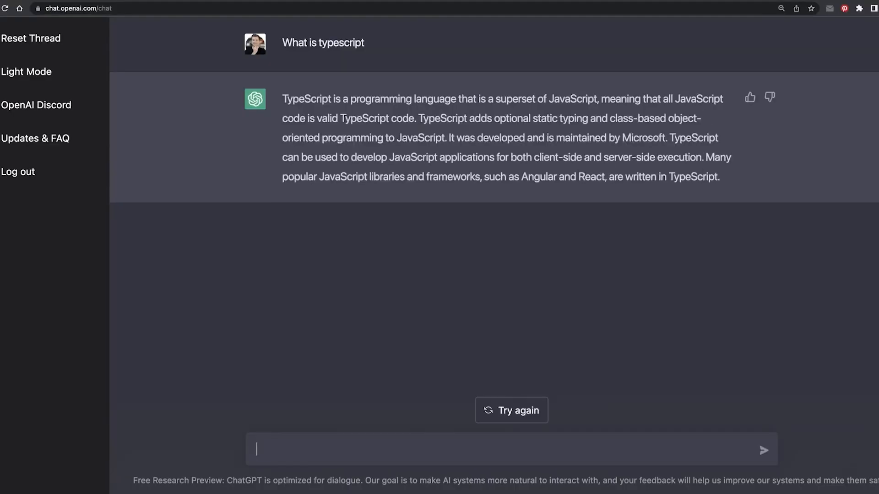
type("Show me an exa")
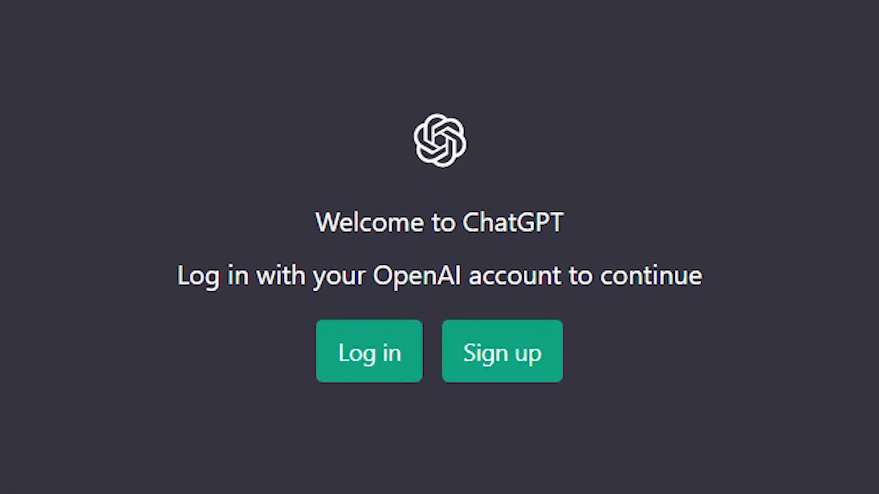
Complete and send 'Show me an example of a hello world function in typescript'.
left_click(369, 352)
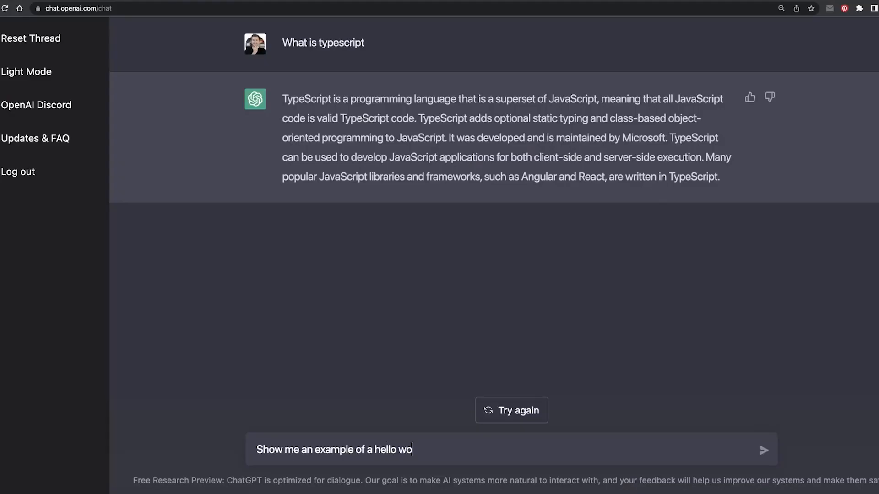
type("rld function in typ")
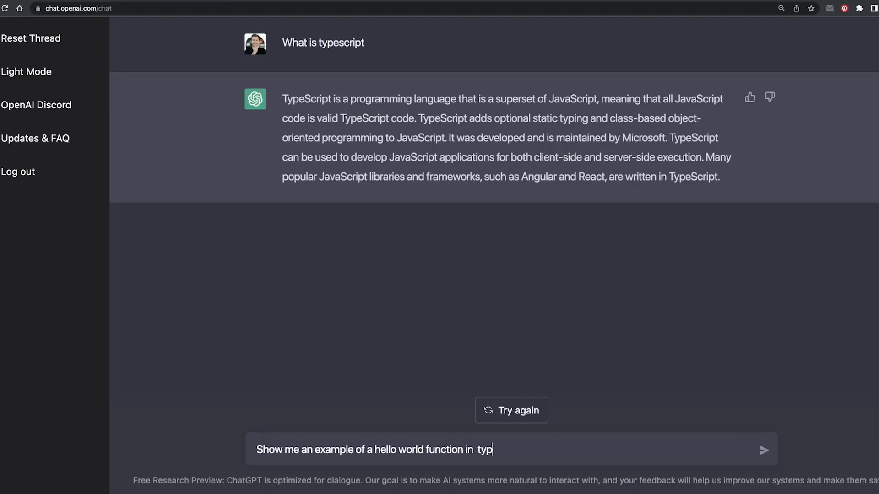
left_click(762, 449)
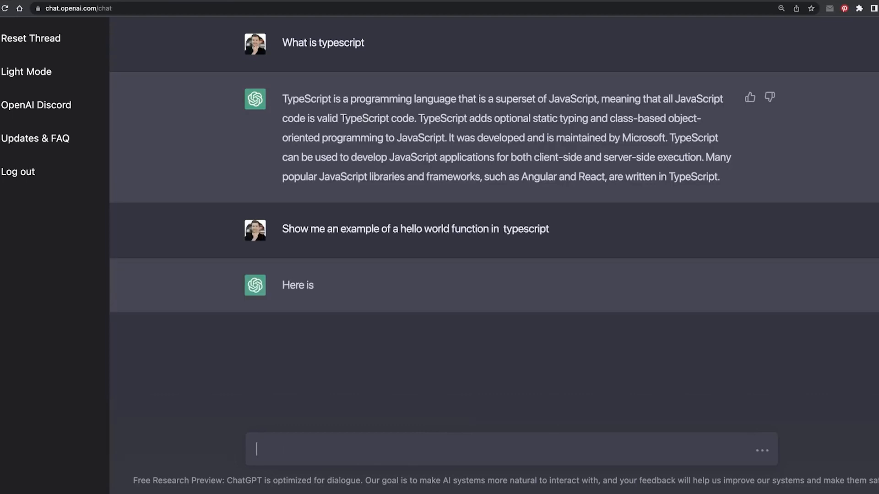